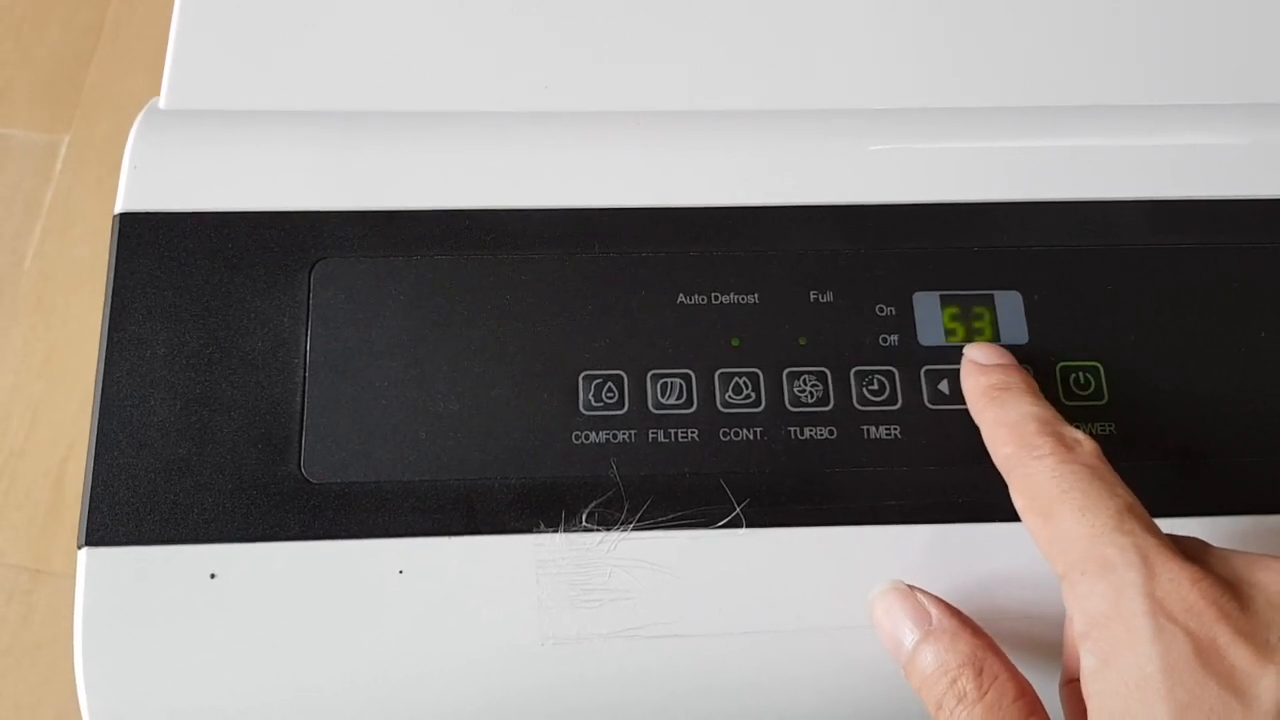
left_click(964, 356)
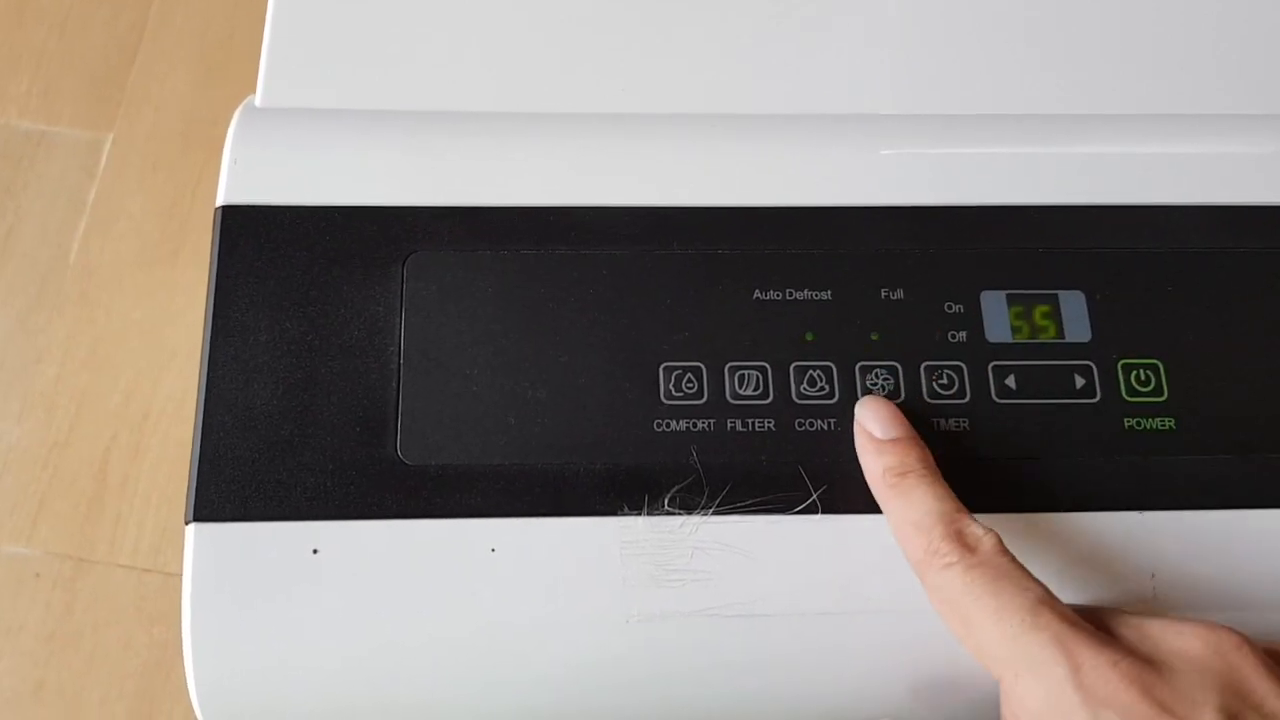
left_click(878, 384)
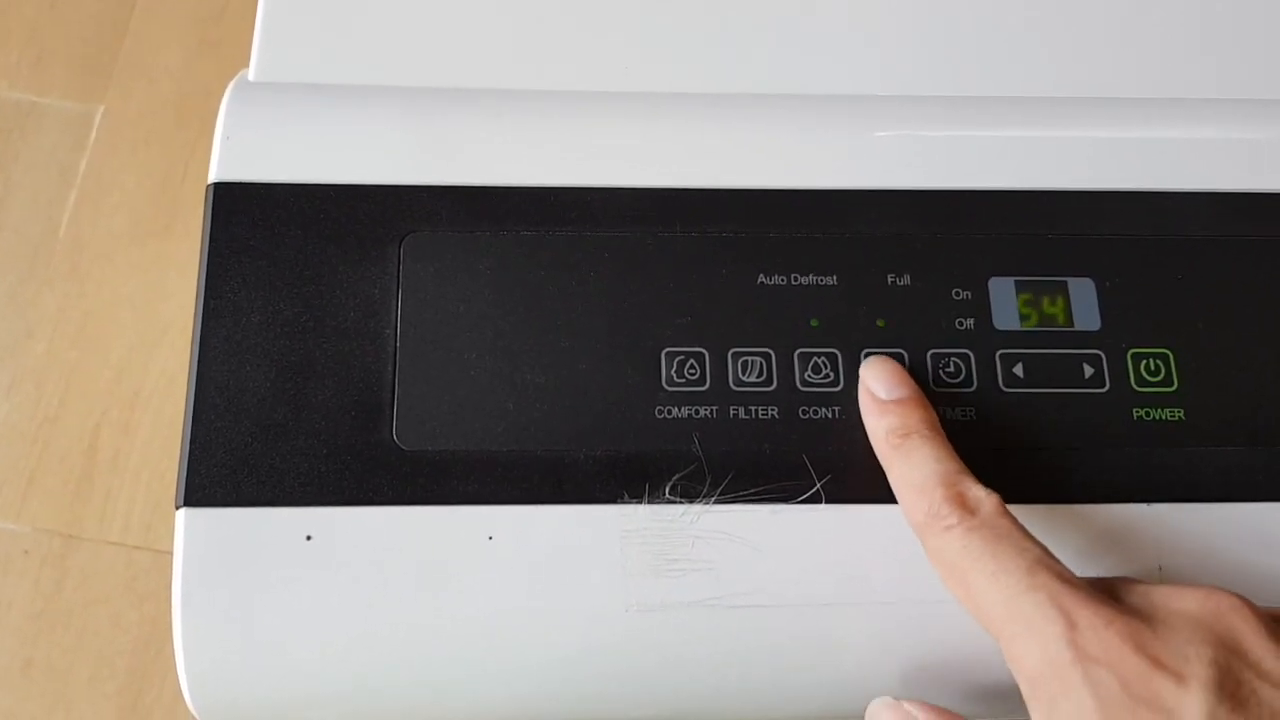